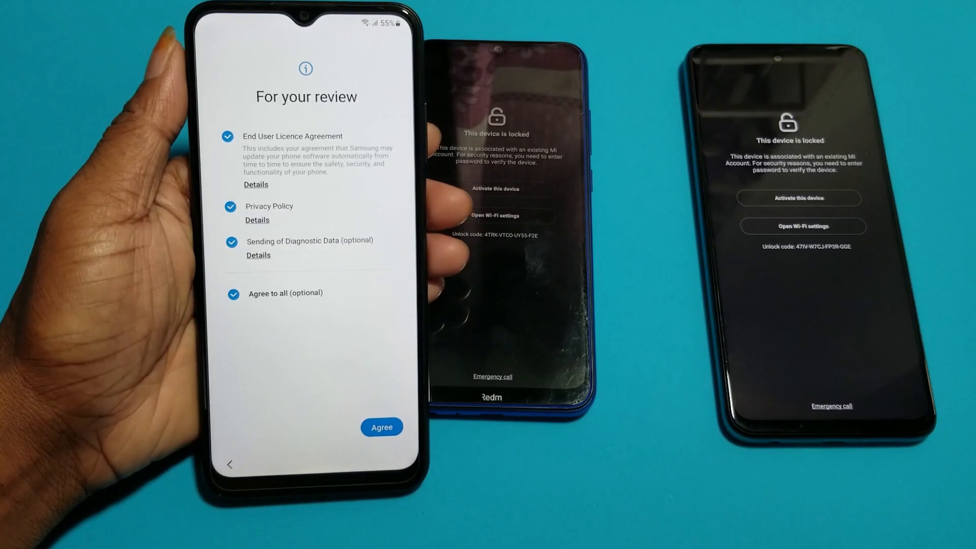
Agree to the review terms and continue past Wi-Fi to the Enter PIN screen.
{"action": "left_click", "coordinate": [382, 427]}
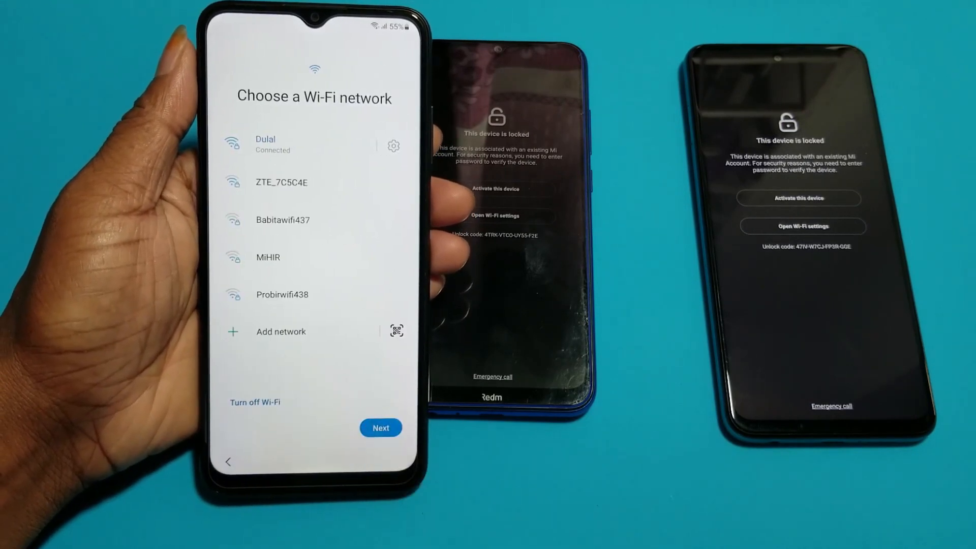
{"action": "left_click", "coordinate": [380, 427]}
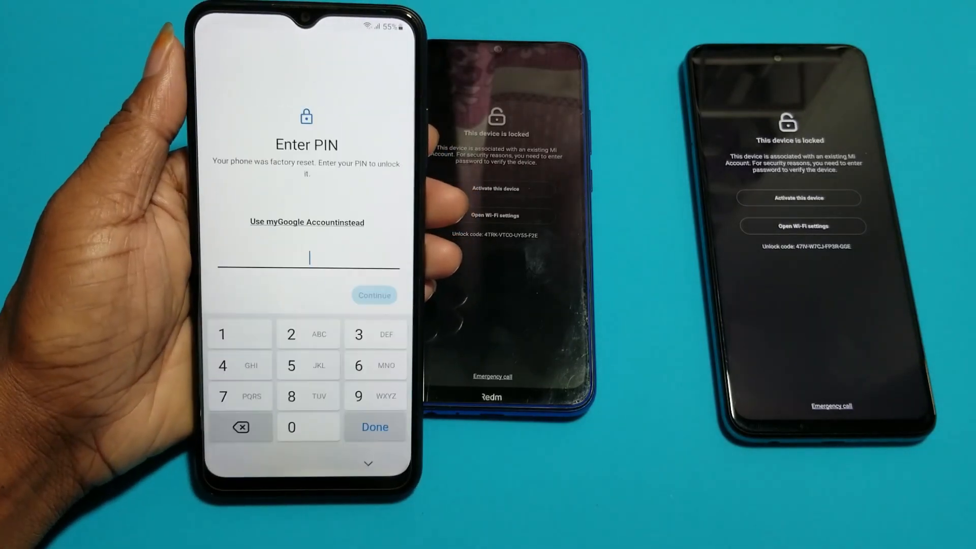
{"action": "left_click", "coordinate": [374, 295]}
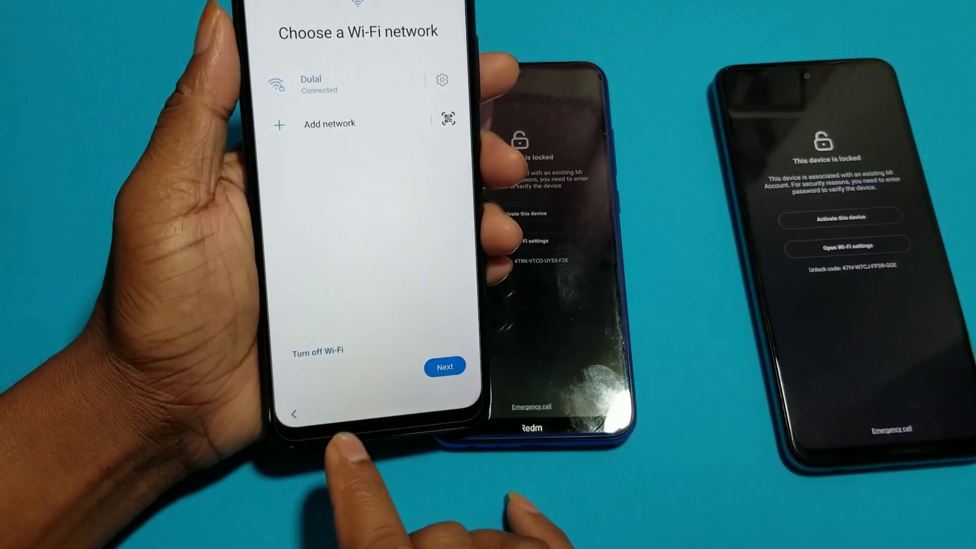
Go back to the Welcome screen and open the Emergency call dialer.
{"action": "left_click", "coordinate": [444, 366]}
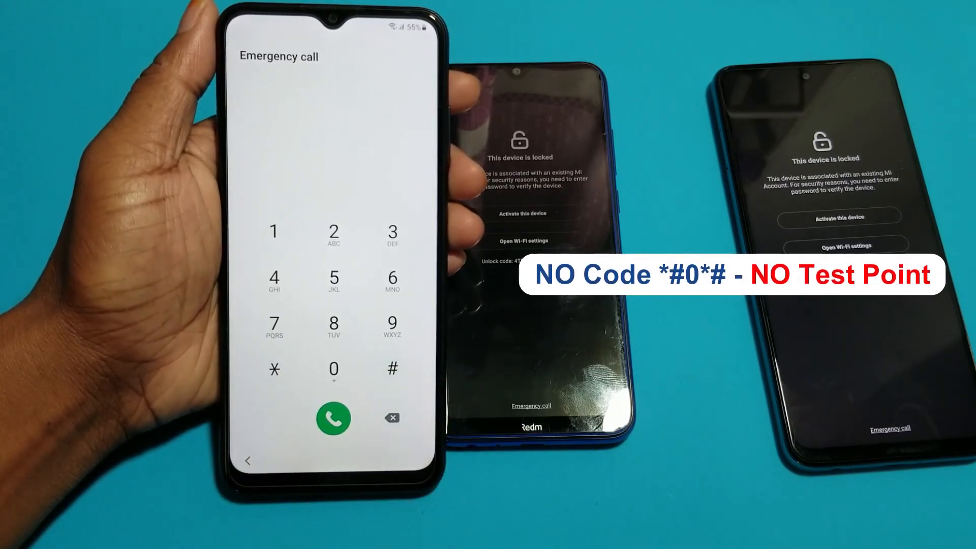
{"action": "left_click", "coordinate": [274, 369]}
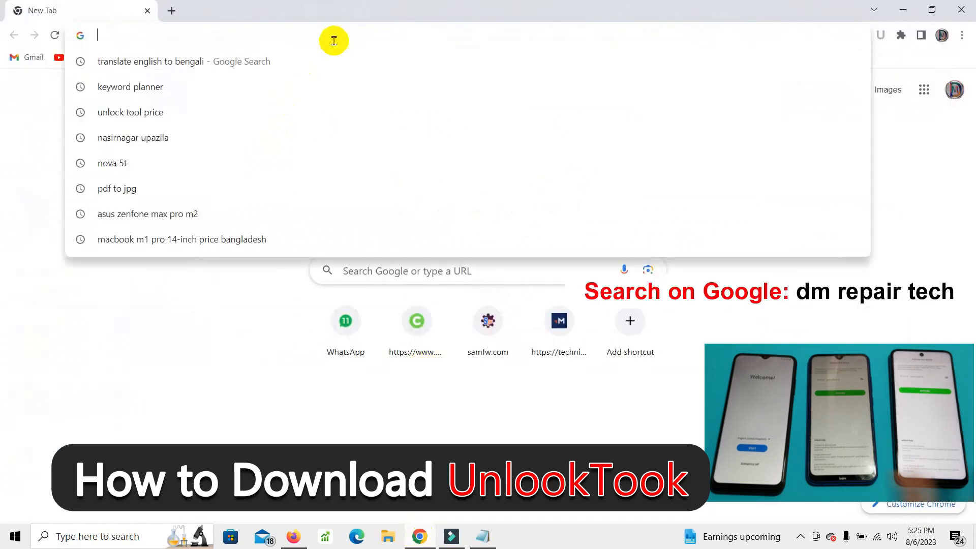
Search Google for 'dm repair tech'.
{"action": "type", "text": "dm repair tech"}
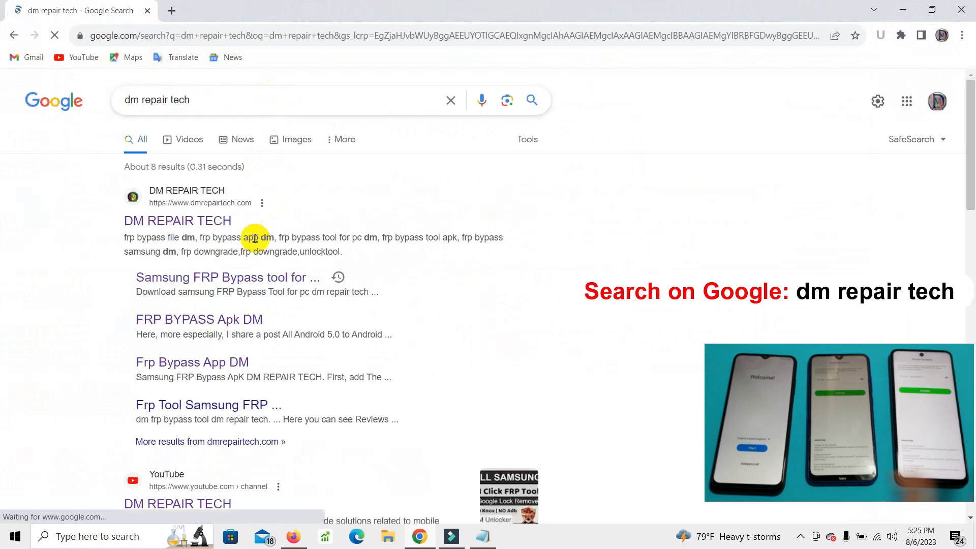
{"action": "mouse_move", "coordinate": [195, 284]}
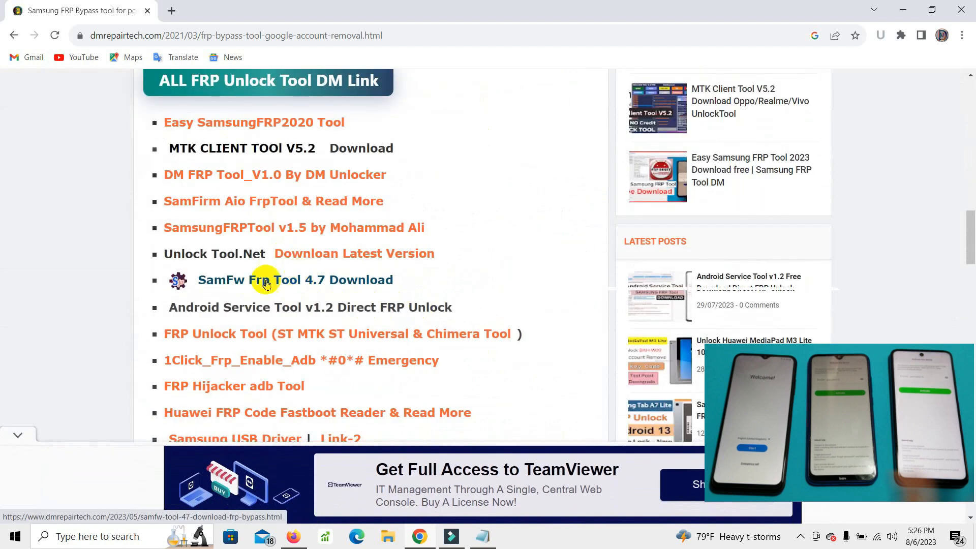
Open the Unlock Tool.Net article and start its Direct-Link download in a MEGA tab.
{"action": "left_click", "coordinate": [295, 279]}
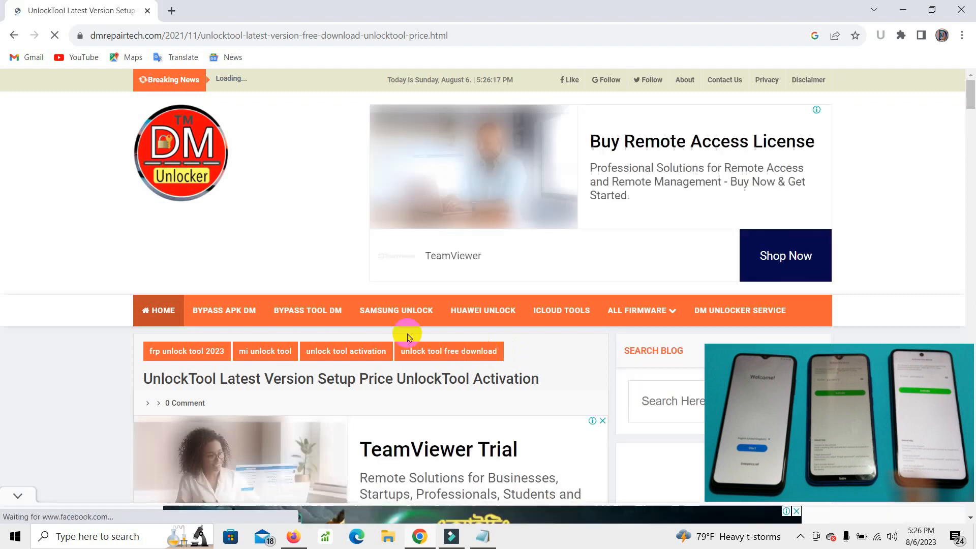
{"action": "scroll", "scroll_direction": "down", "scroll_amount": 3}
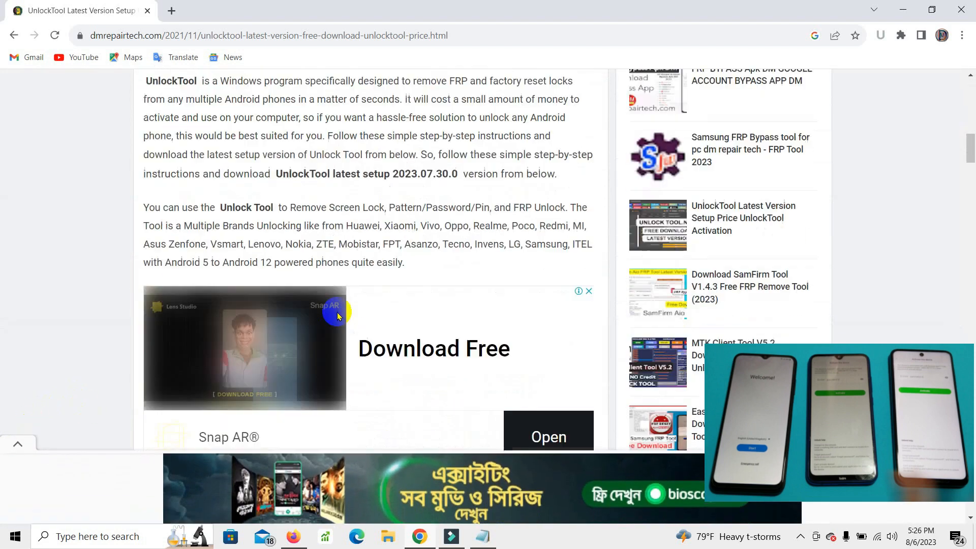
{"action": "scroll", "scroll_direction": "down", "scroll_amount": 3}
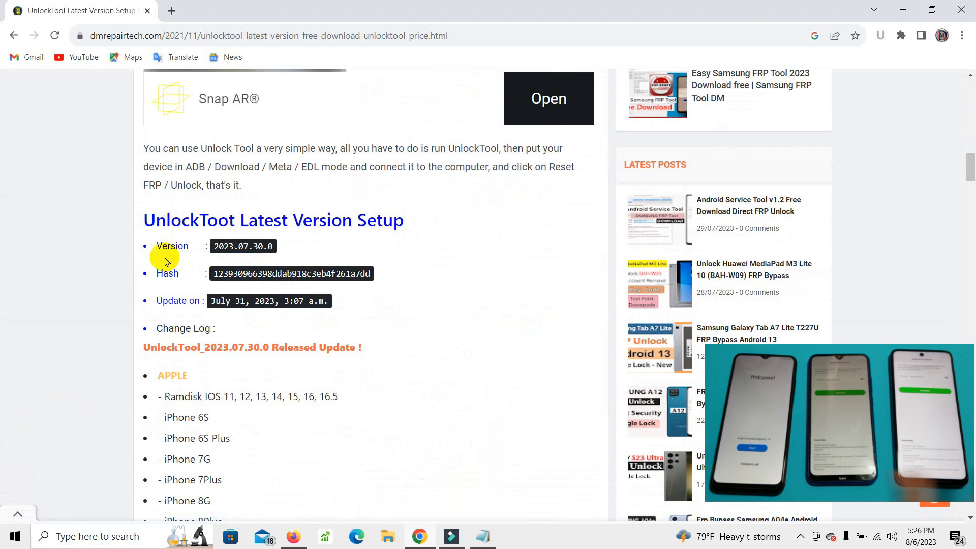
{"action": "scroll", "scroll_direction": "down", "scroll_amount": 3}
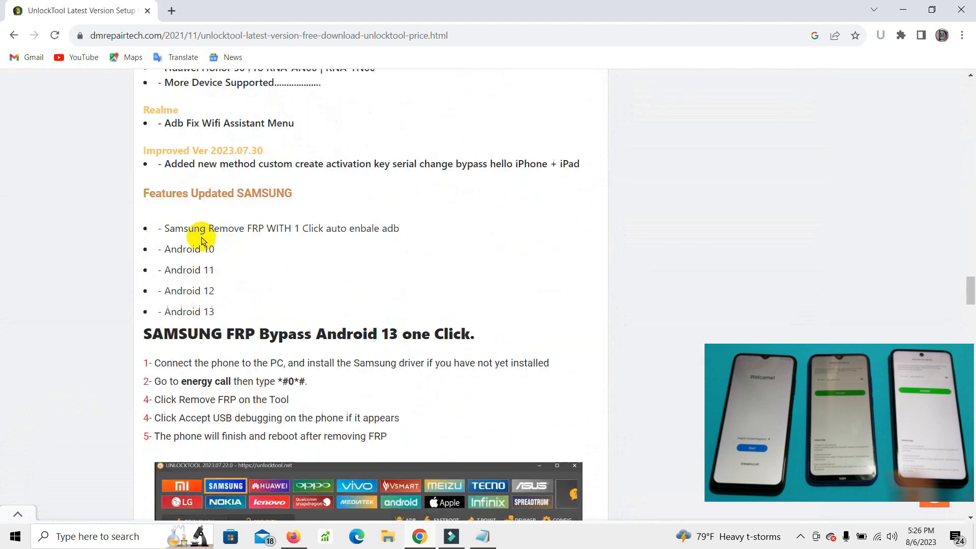
{"action": "scroll", "scroll_direction": "down", "scroll_amount": 3}
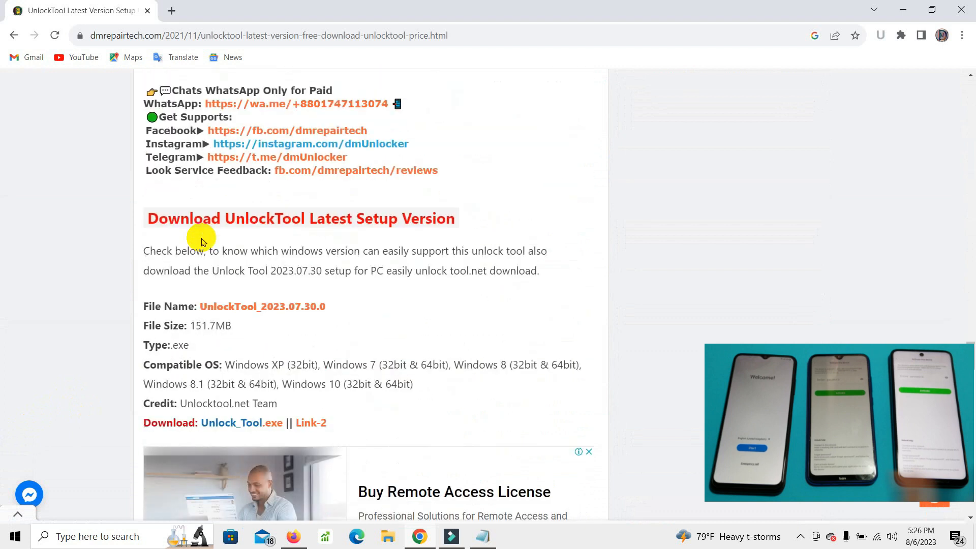
{"action": "scroll", "scroll_direction": "down", "scroll_amount": 3}
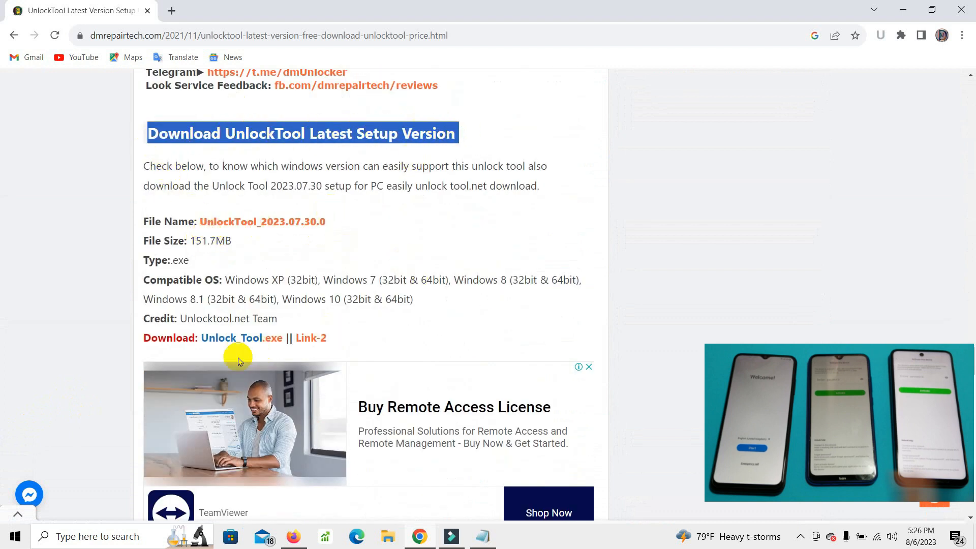
{"action": "scroll", "scroll_direction": "down", "scroll_amount": 3}
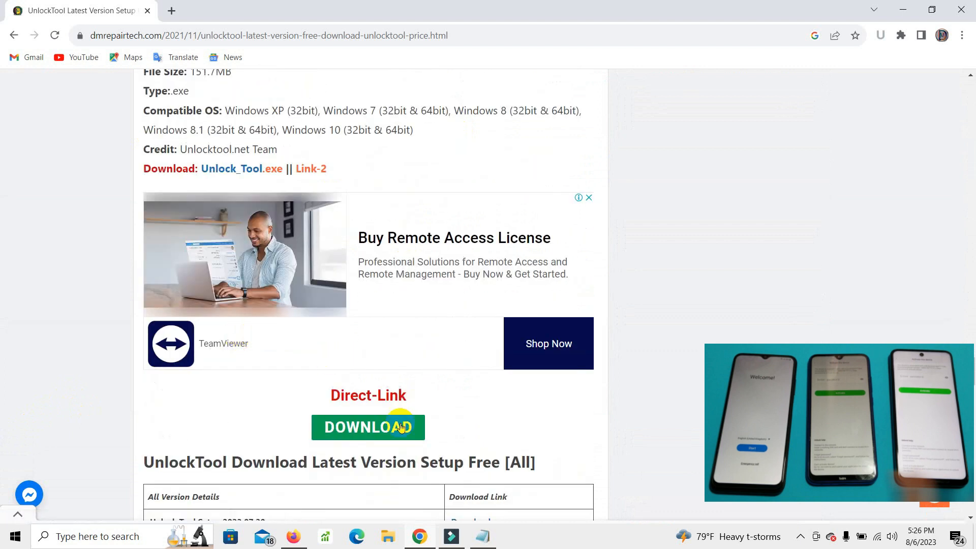
{"action": "scroll", "scroll_direction": "down", "scroll_amount": 3}
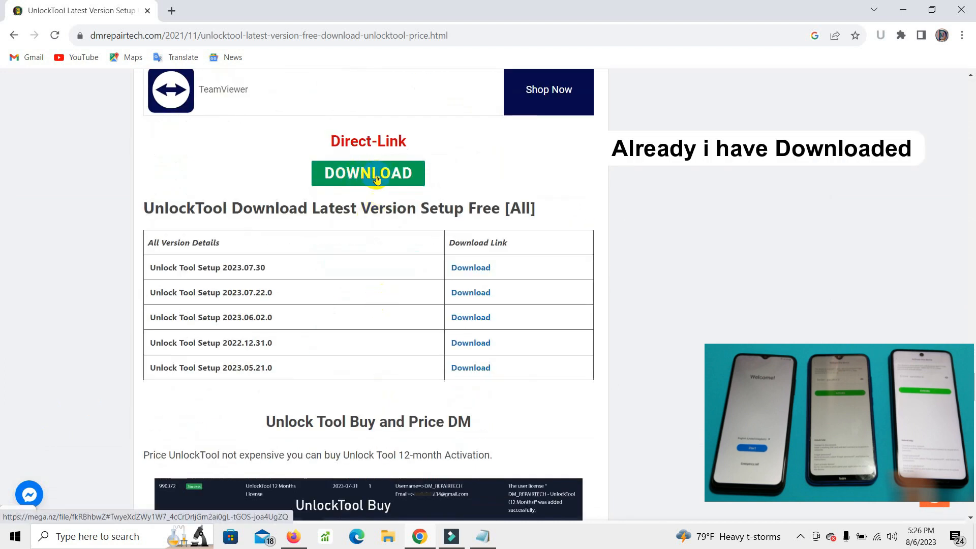
{"action": "left_click", "coordinate": [368, 173]}
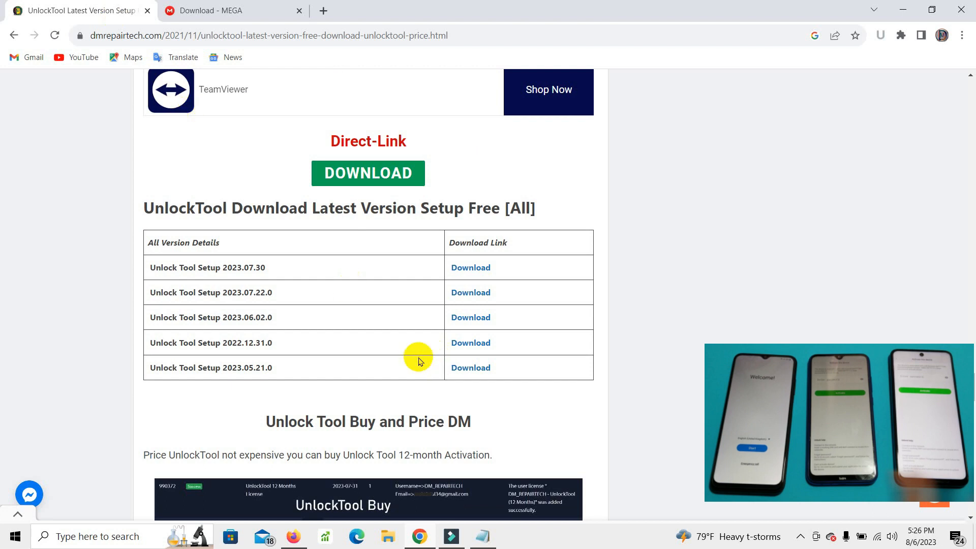
{"action": "scroll", "scroll_direction": "down", "scroll_amount": 3}
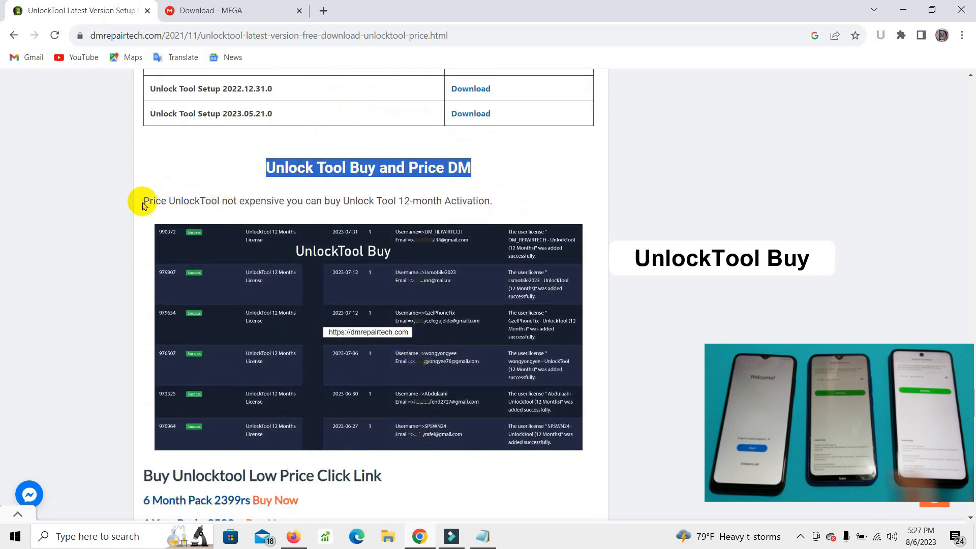
{"action": "left_click", "coordinate": [341, 289]}
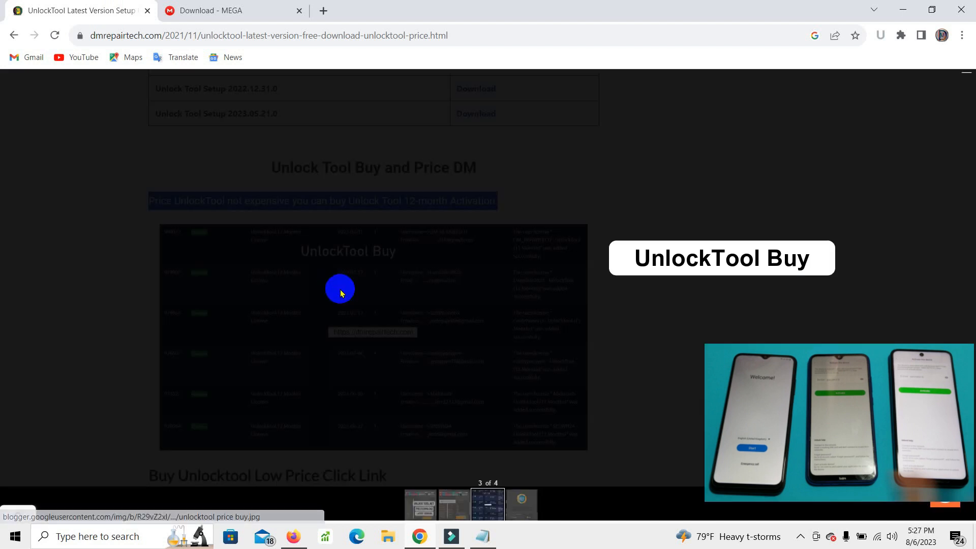
{"action": "left_click", "coordinate": [340, 289]}
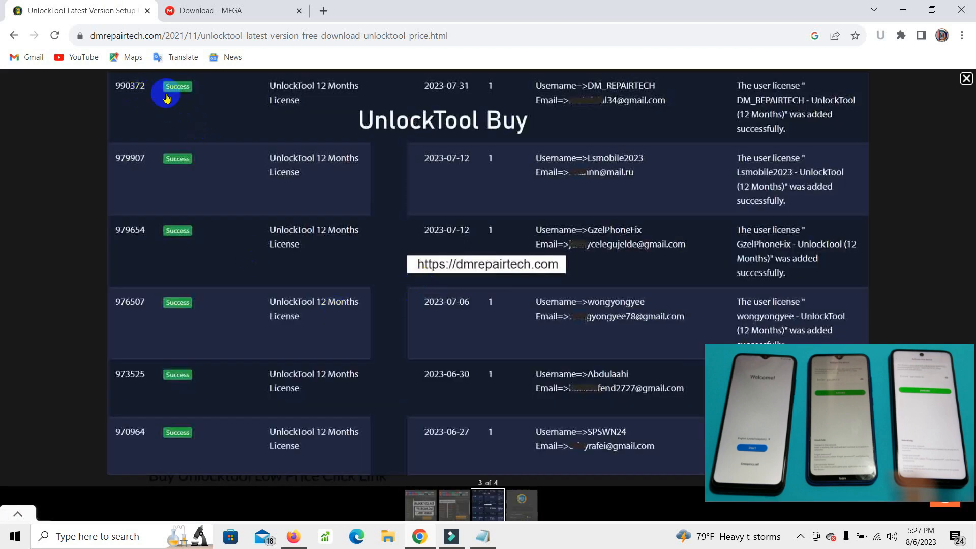
{"action": "mouse_move", "coordinate": [158, 179]}
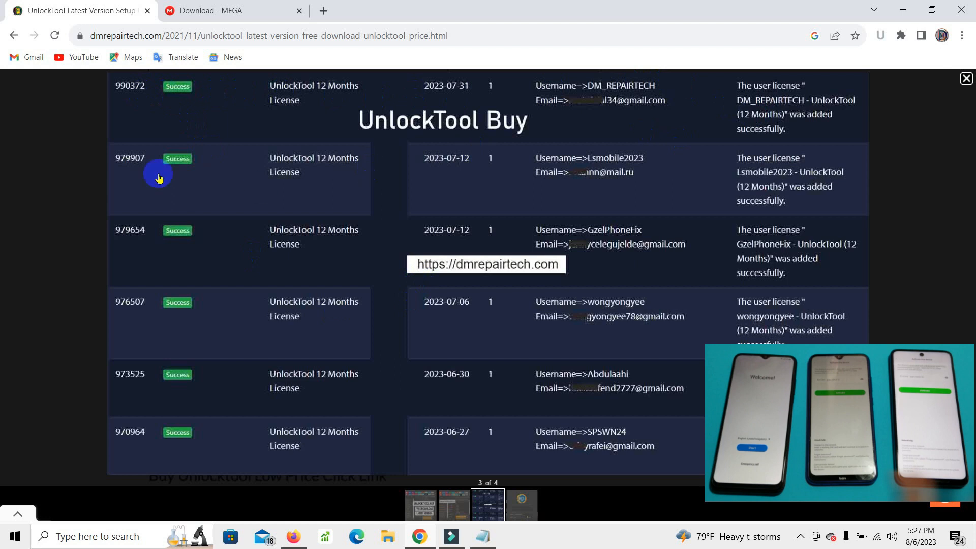
{"action": "mouse_move", "coordinate": [220, 281]}
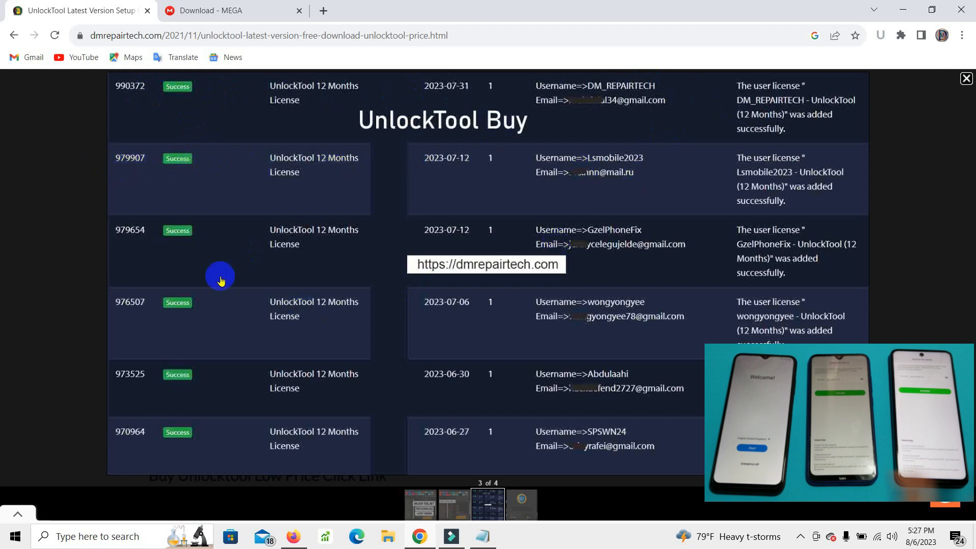
{"action": "mouse_move", "coordinate": [541, 436]}
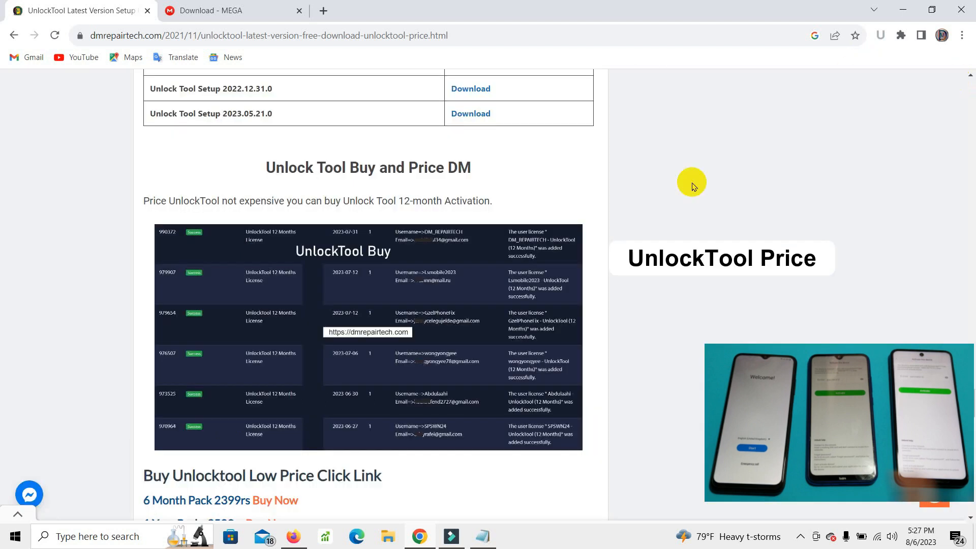
Scroll past the UnlockTool price packages and highlight the How to use UnlockTool.Net heading.
{"action": "scroll", "scroll_direction": "down", "scroll_amount": 3}
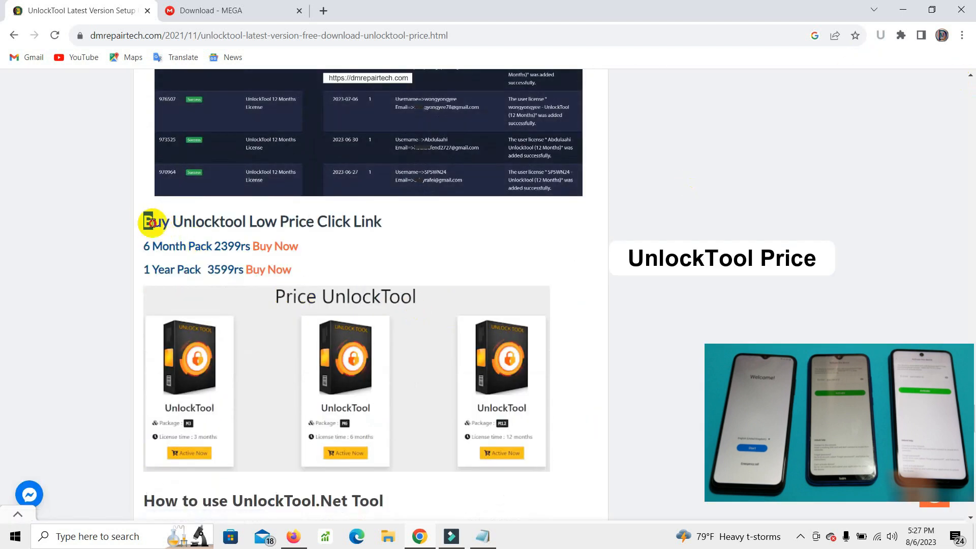
{"action": "scroll", "scroll_direction": "down", "scroll_amount": 3}
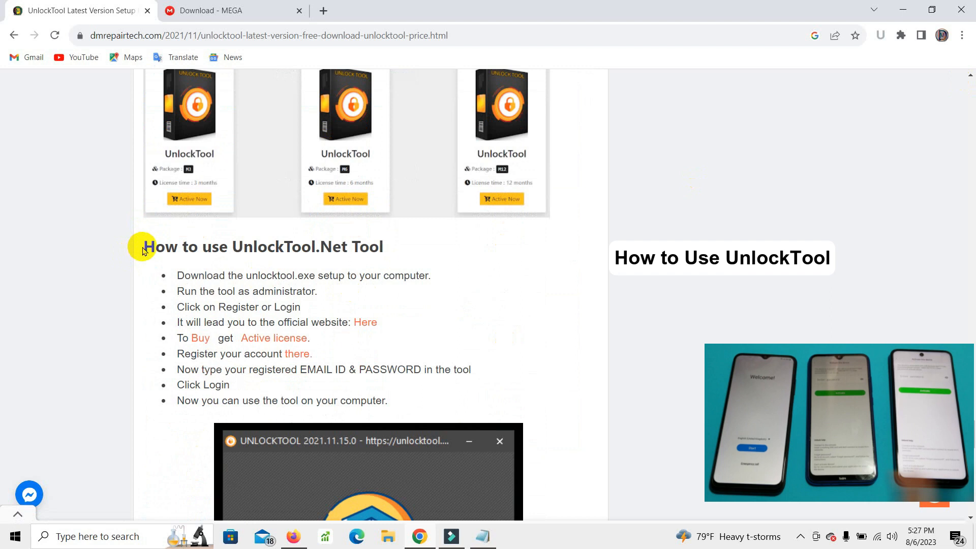
{"action": "double_click", "coordinate": [263, 247]}
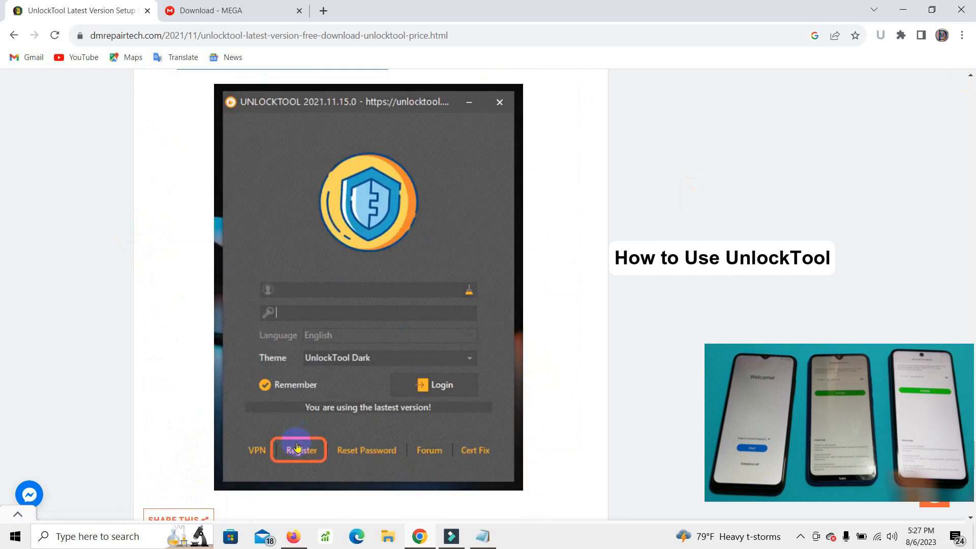
{"action": "mouse_move", "coordinate": [620, 53]}
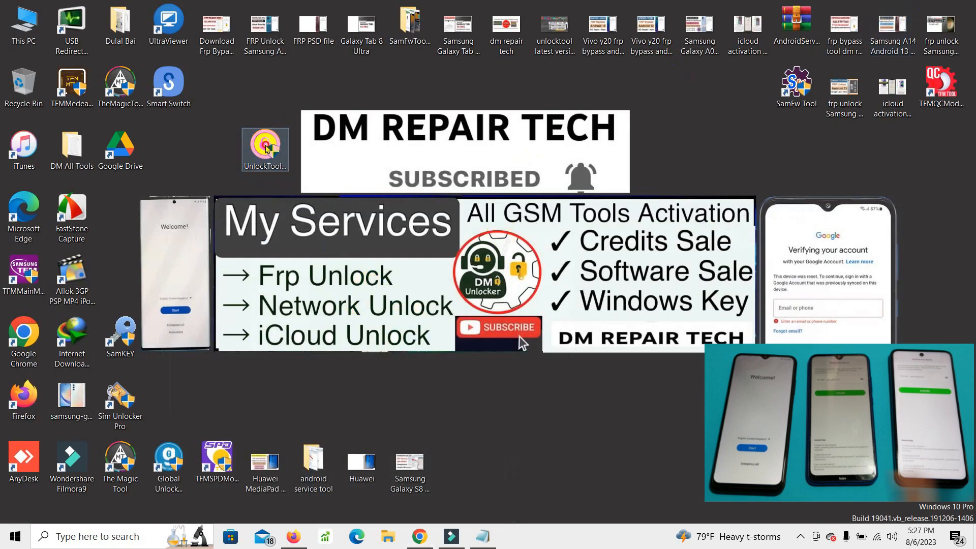
Launch UnlockTool from the desktop and follow its Register link to unlocktool.net.
{"action": "double_click", "coordinate": [264, 150]}
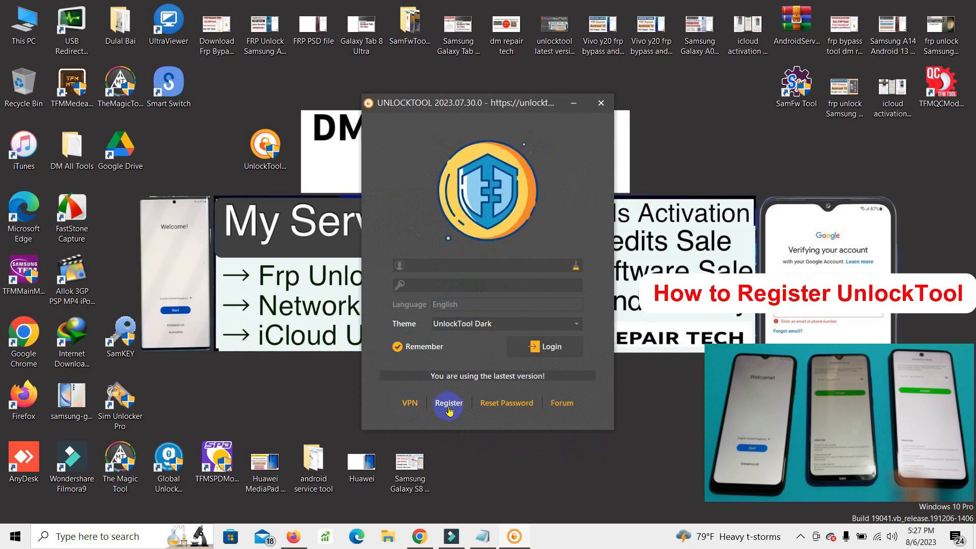
{"action": "left_click", "coordinate": [448, 402]}
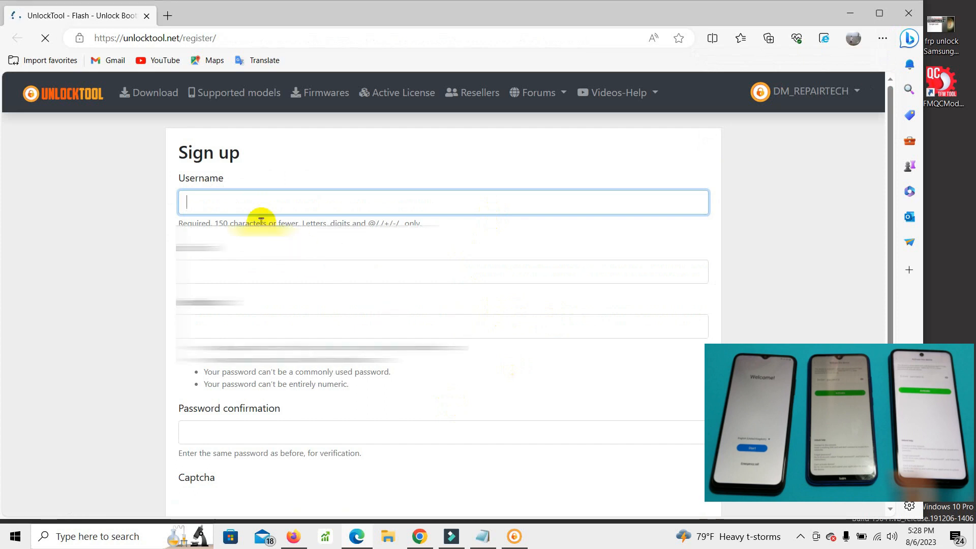
Tick the 'I'm not a robot' reCAPTCHA box on the sign-up form.
{"action": "scroll", "scroll_direction": "down", "scroll_amount": 3}
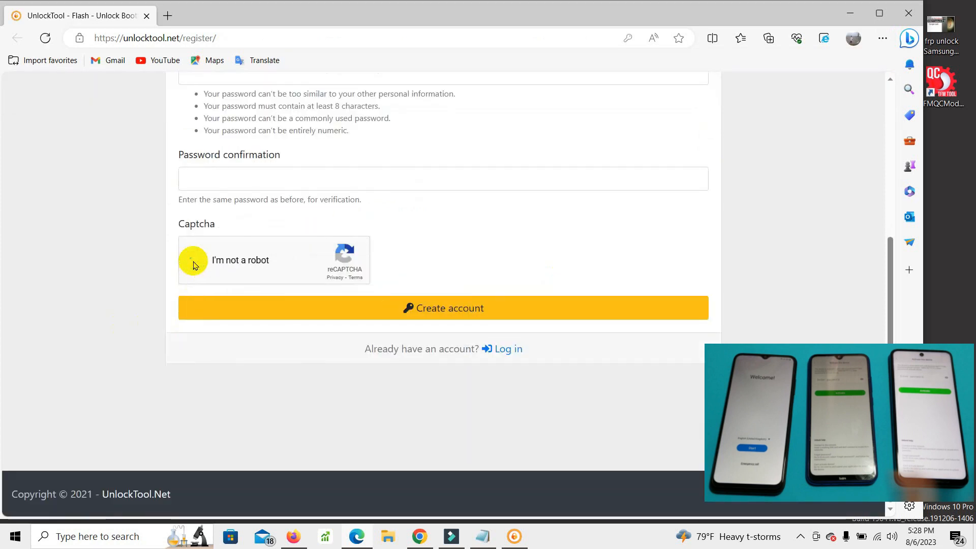
{"action": "left_click", "coordinate": [197, 260]}
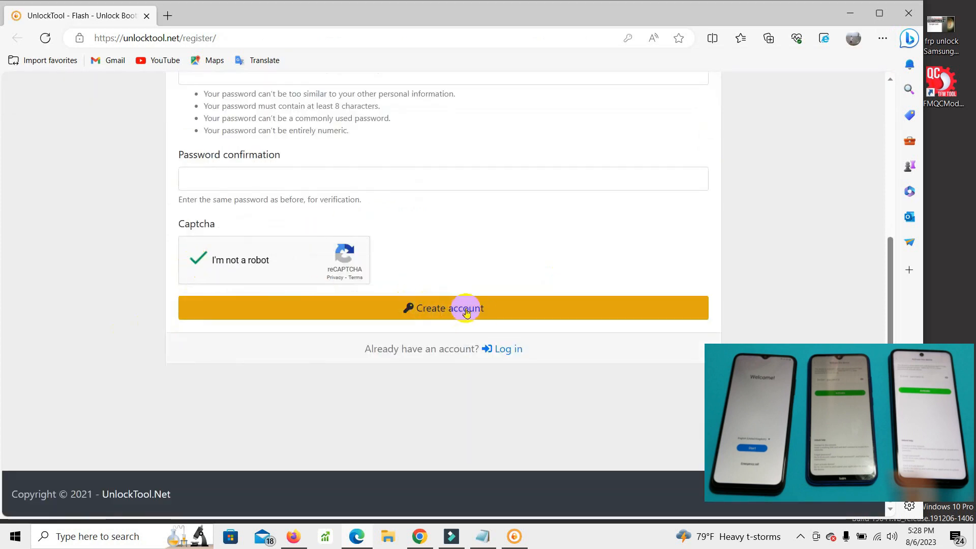
{"action": "mouse_move", "coordinate": [542, 291]}
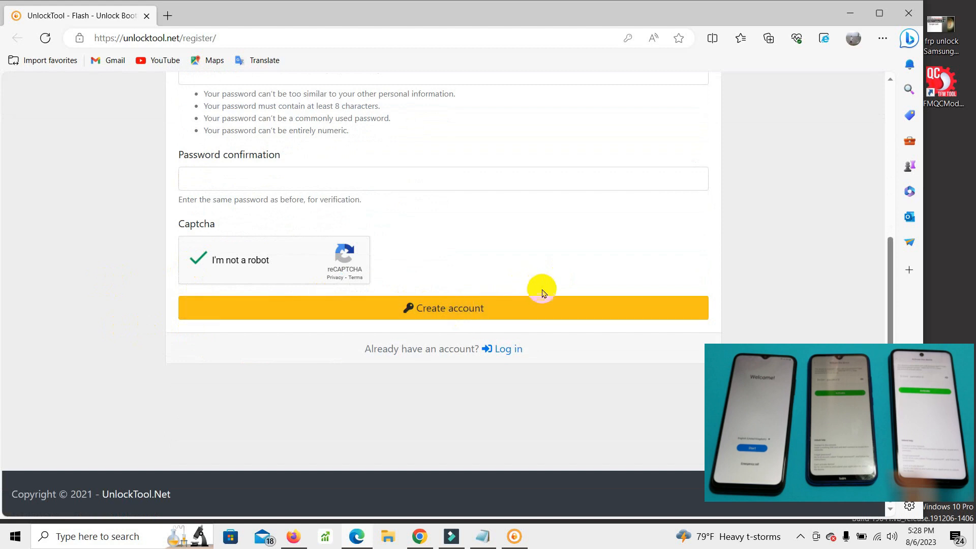
{"action": "mouse_move", "coordinate": [848, 13]}
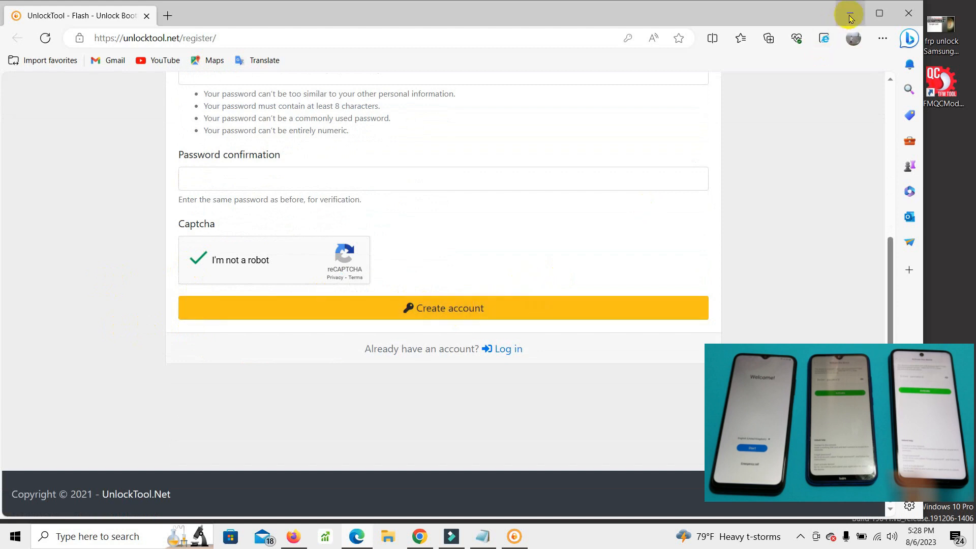
Log in to UnlockTool with the saved credentials and start license validation.
{"action": "left_click", "coordinate": [848, 12]}
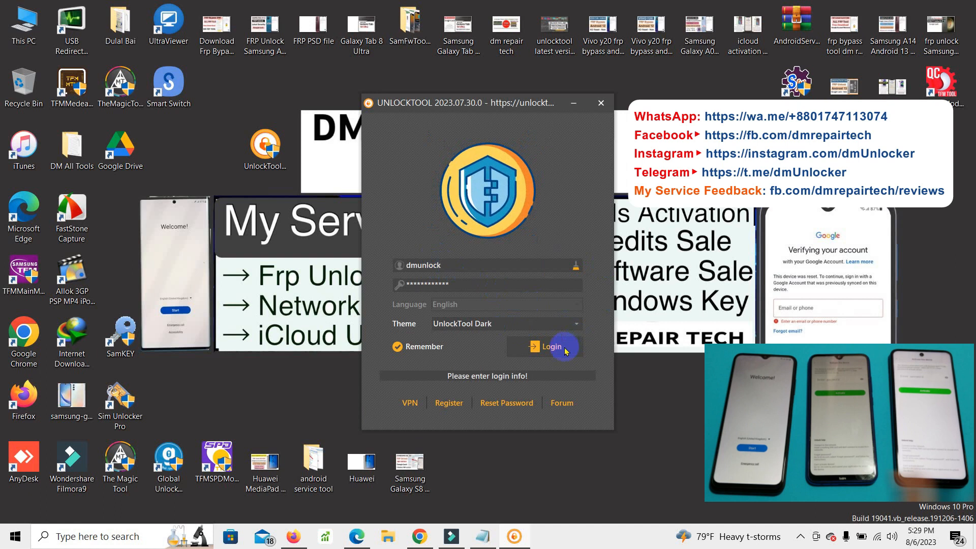
{"action": "left_click", "coordinate": [550, 346]}
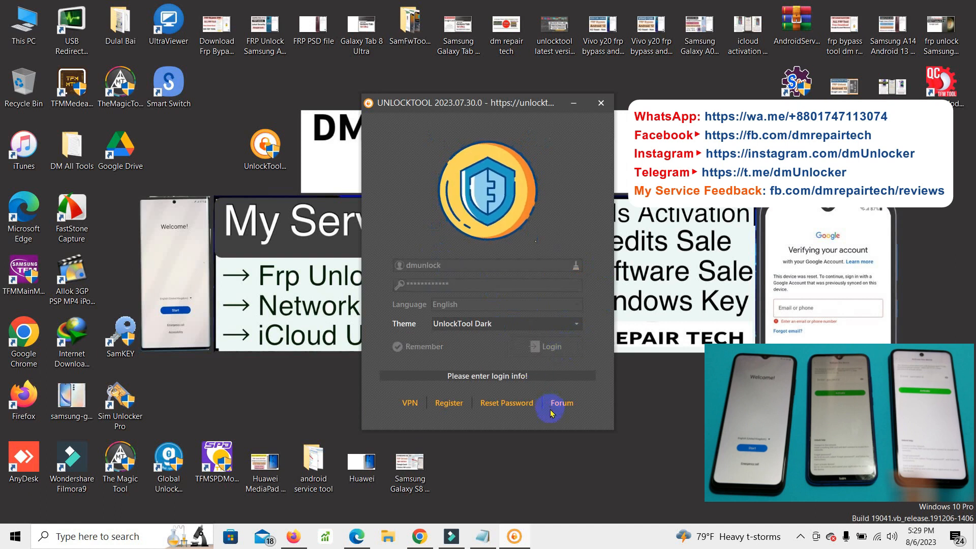
{"action": "left_click", "coordinate": [549, 346]}
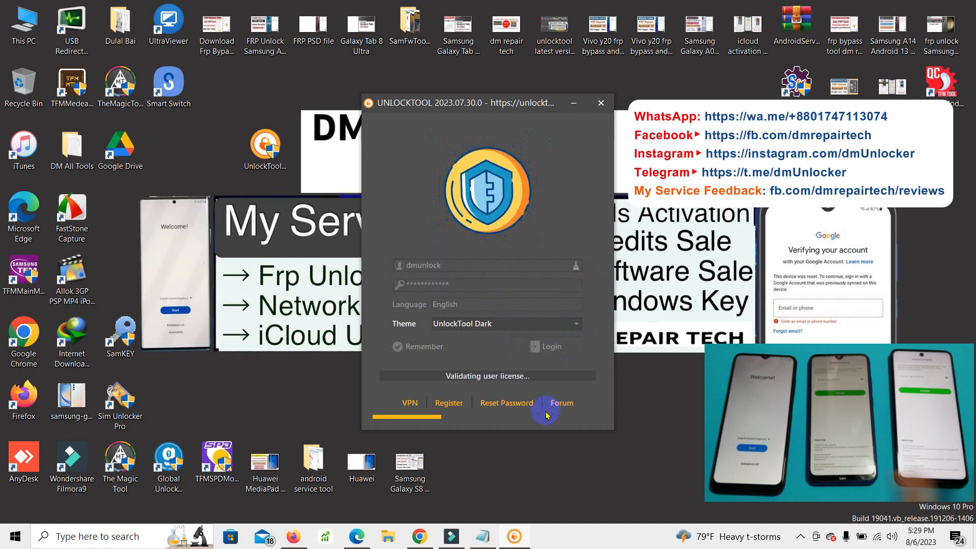
{"action": "mouse_move", "coordinate": [626, 367]}
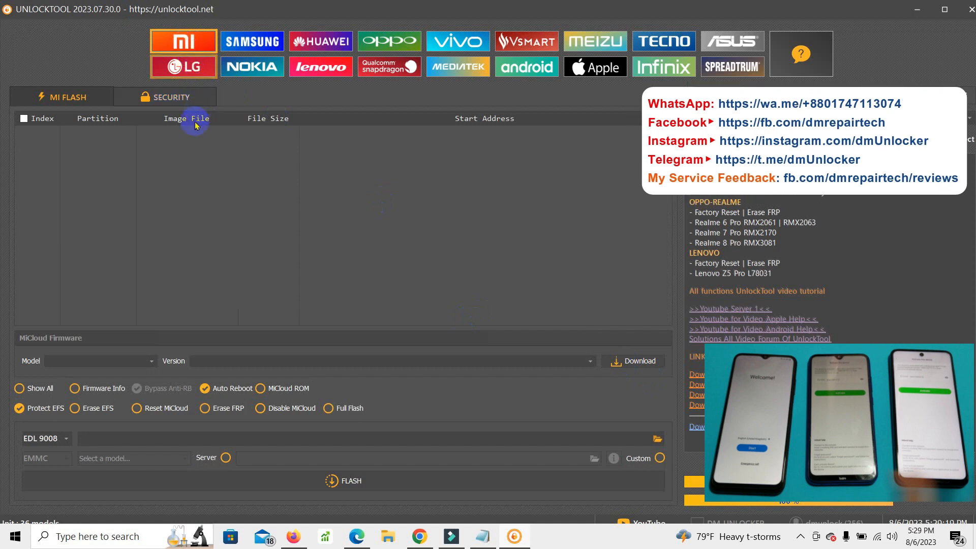
Show MI security tools, then start Samsung Remove FRP [2023] and confirm its Bypass FRP prompt.
{"action": "left_click", "coordinate": [165, 96]}
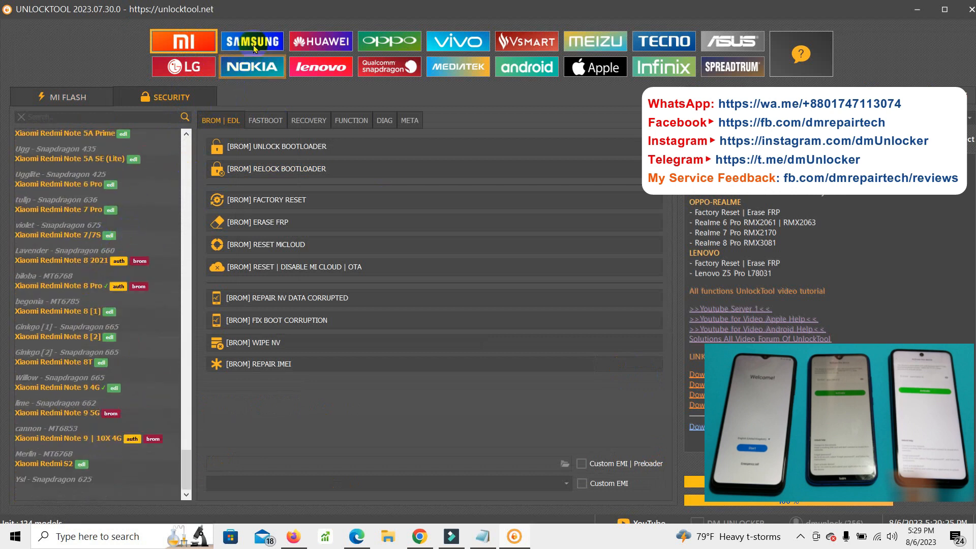
{"action": "left_click", "coordinate": [252, 41]}
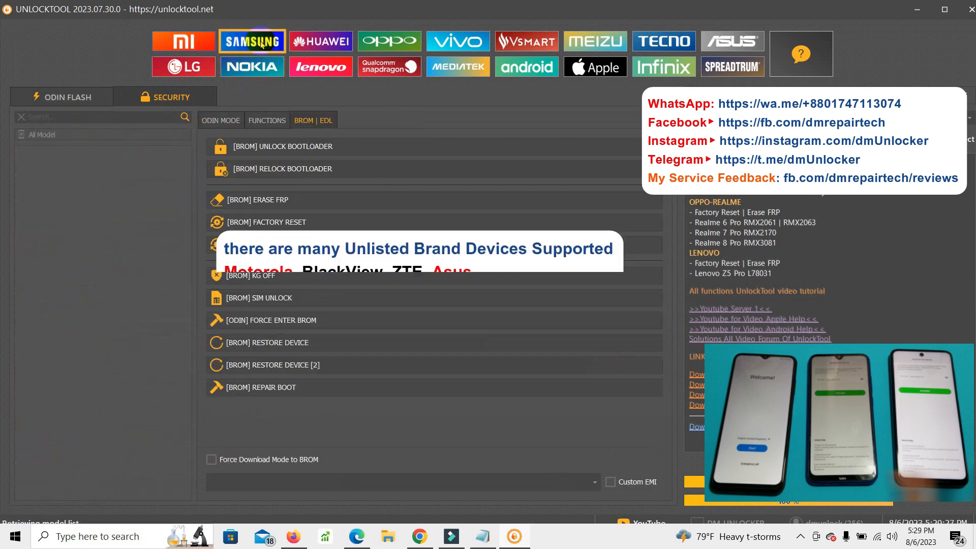
{"action": "left_click", "coordinate": [267, 120]}
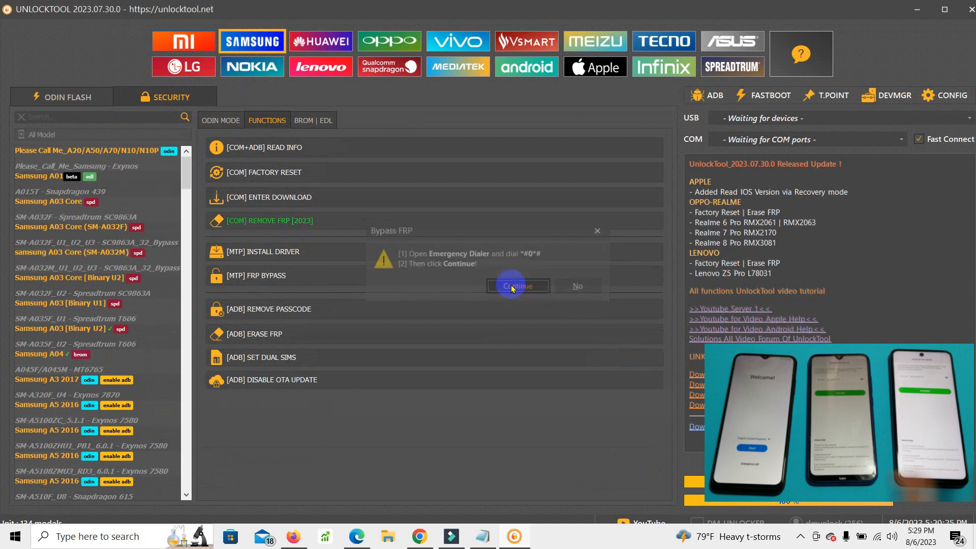
{"action": "left_click", "coordinate": [518, 286]}
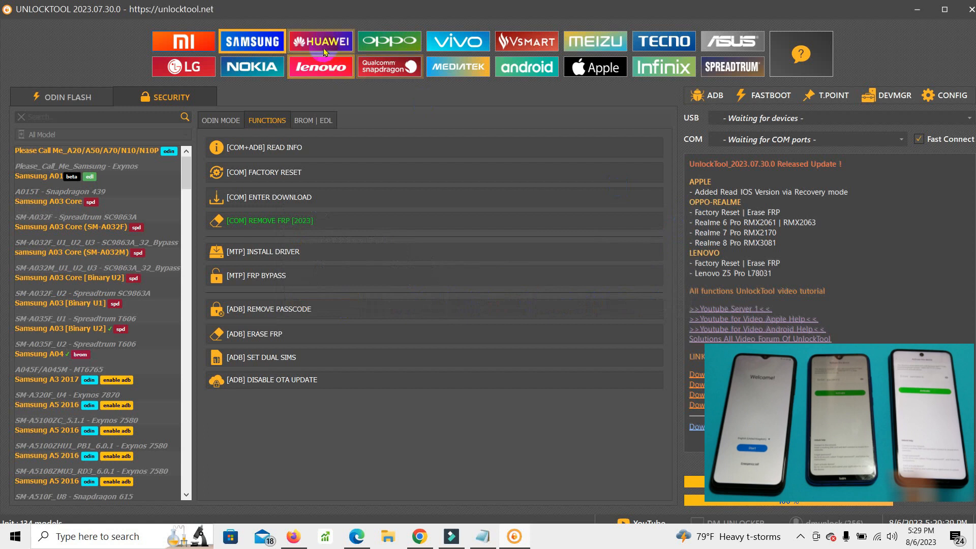
{"action": "mouse_move", "coordinate": [389, 41]}
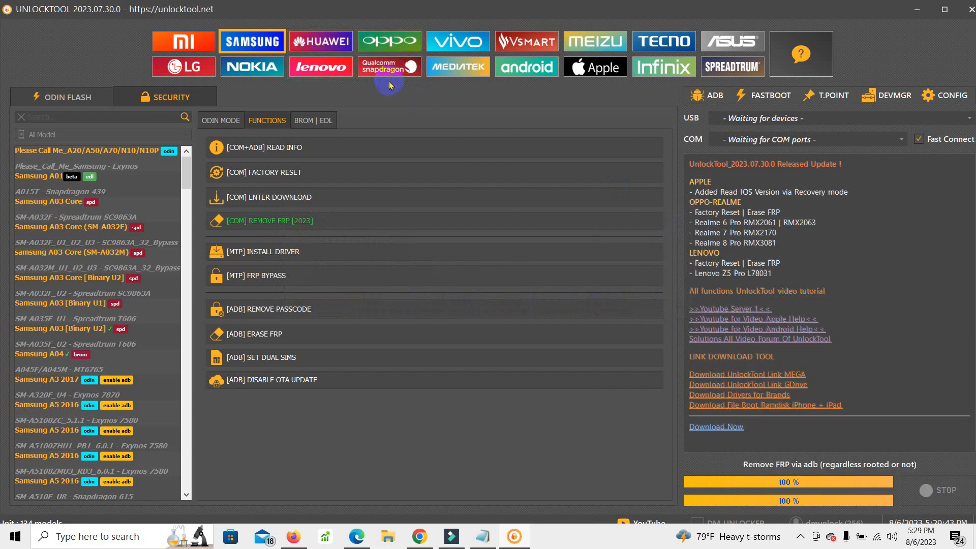
{"action": "mouse_move", "coordinate": [321, 67]}
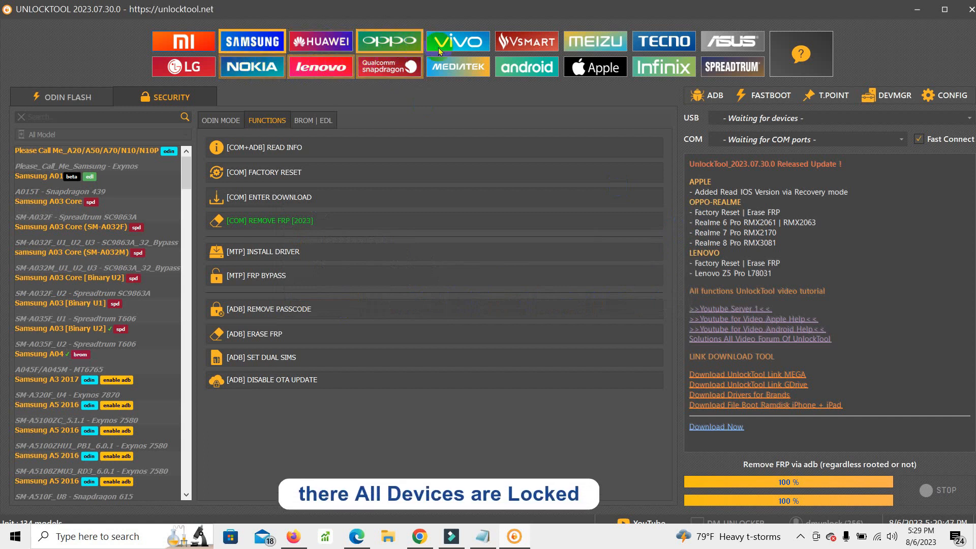
{"action": "mouse_move", "coordinate": [389, 68]}
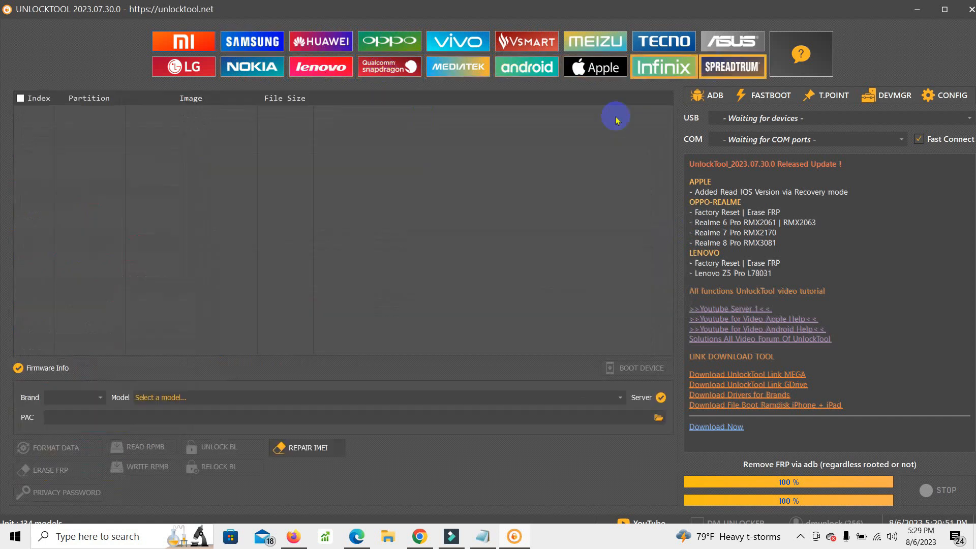
Browse the Motorola models in the Model dropdown, then open and close the Brand list.
{"action": "left_click", "coordinate": [98, 397]}
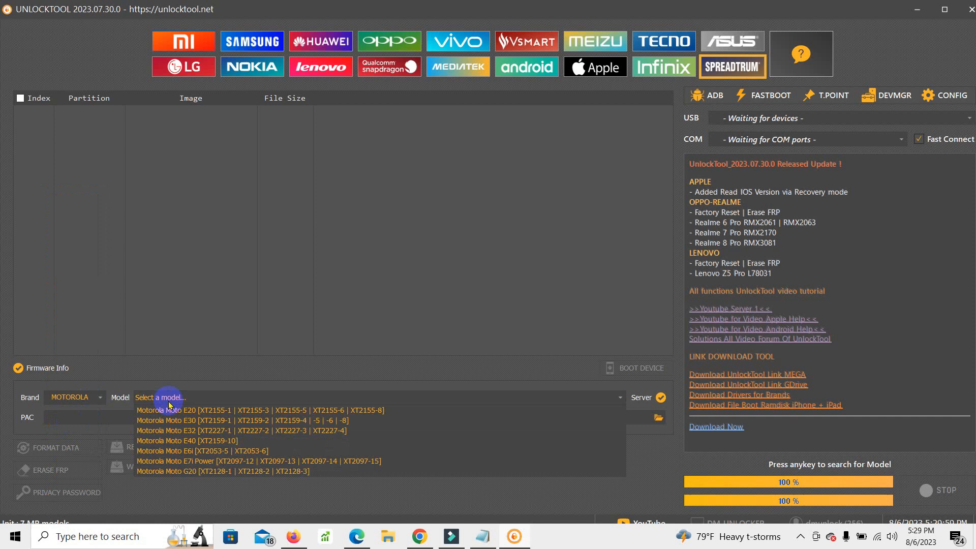
{"action": "mouse_move", "coordinate": [274, 451]}
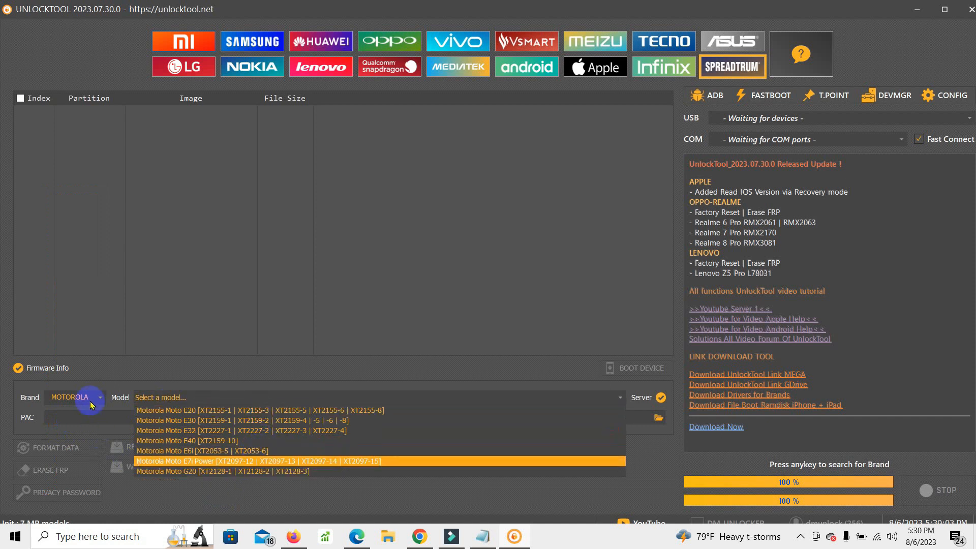
{"action": "left_click", "coordinate": [100, 397]}
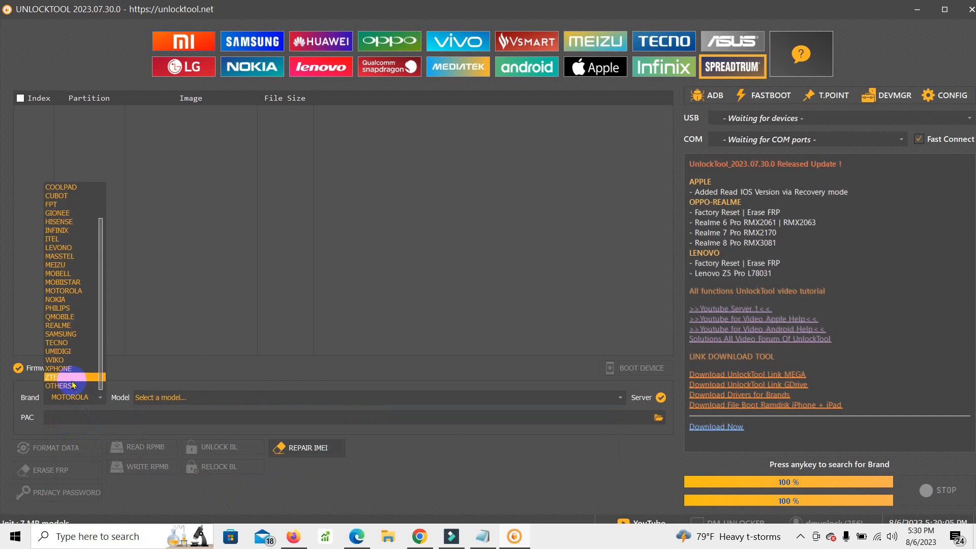
{"action": "left_click", "coordinate": [51, 377]}
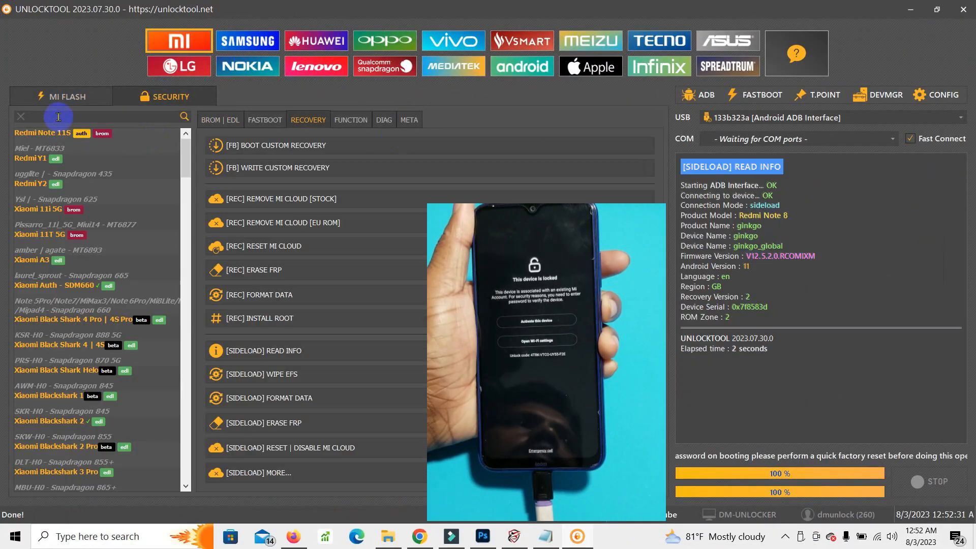
Search 'note 8', select Xiaomi Redmi Note 8 [1], and run [SIDELOAD] RESET | DISABLE MI CLOUD.
{"action": "type", "text": "note"}
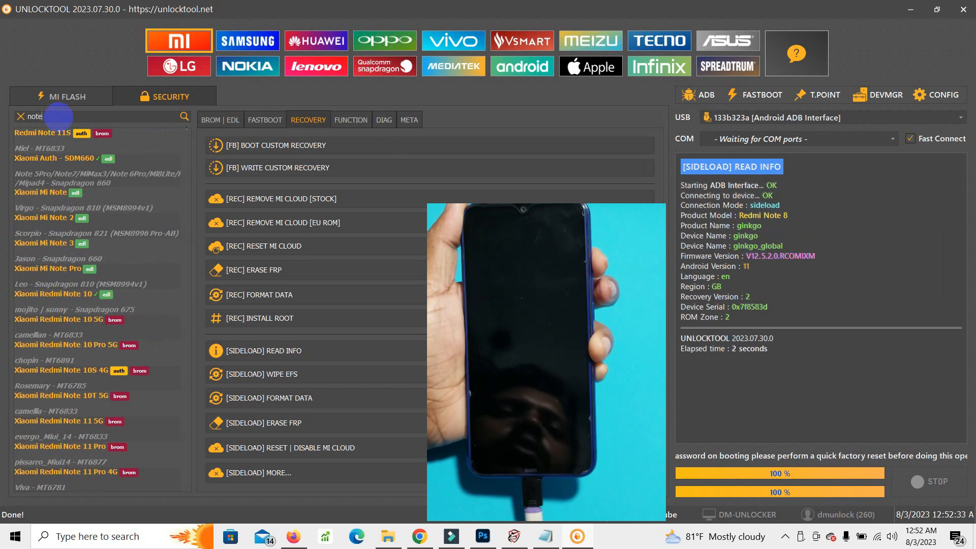
{"action": "type", "text": "8"}
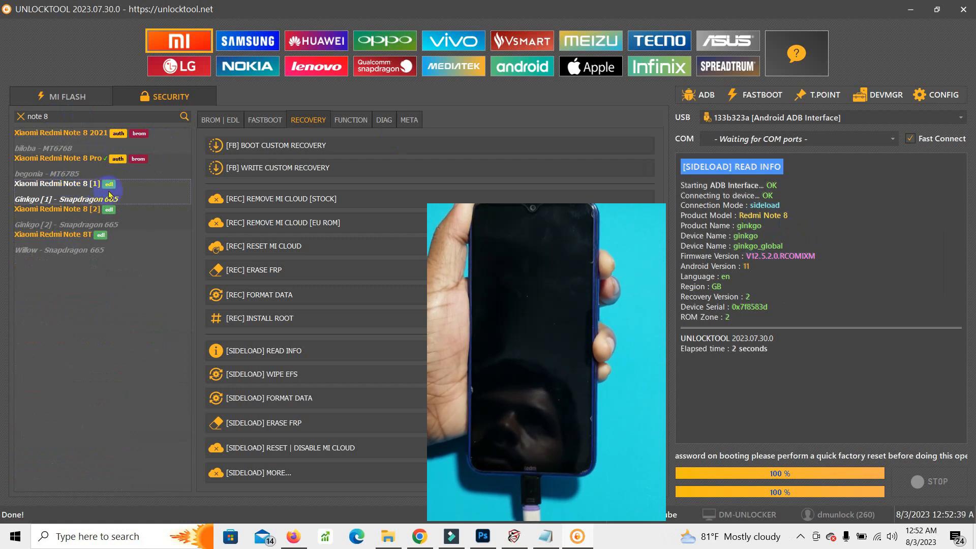
{"action": "left_click", "coordinate": [264, 423]}
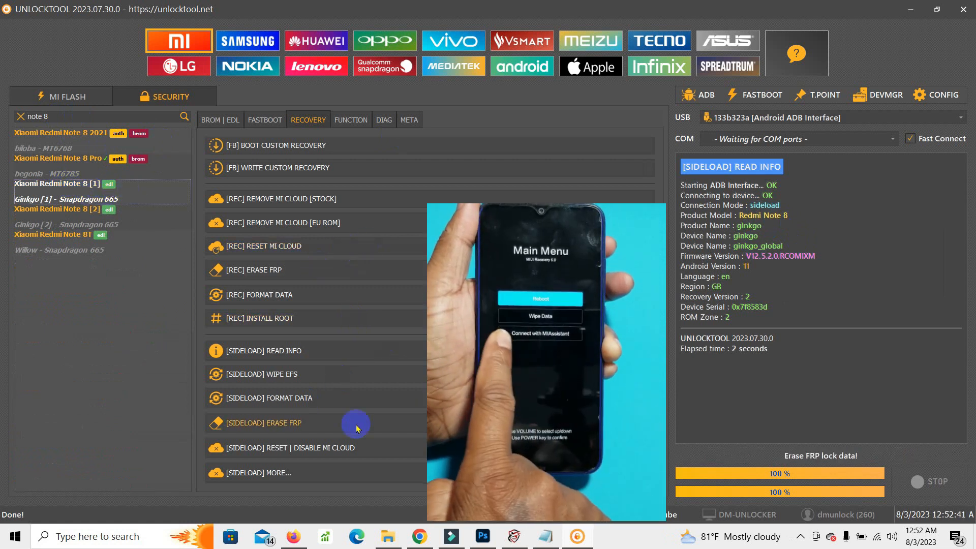
{"action": "left_click", "coordinate": [211, 119]}
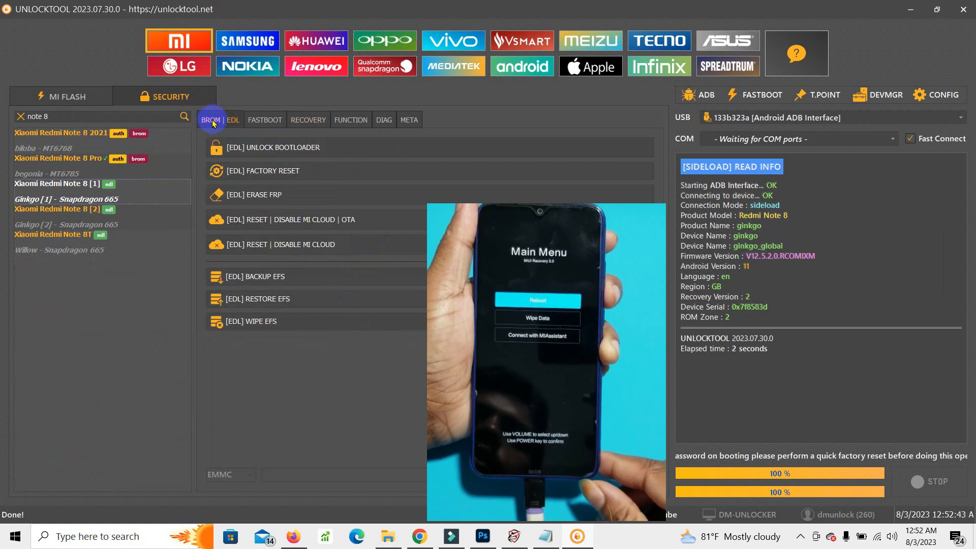
{"action": "left_click", "coordinate": [307, 120]}
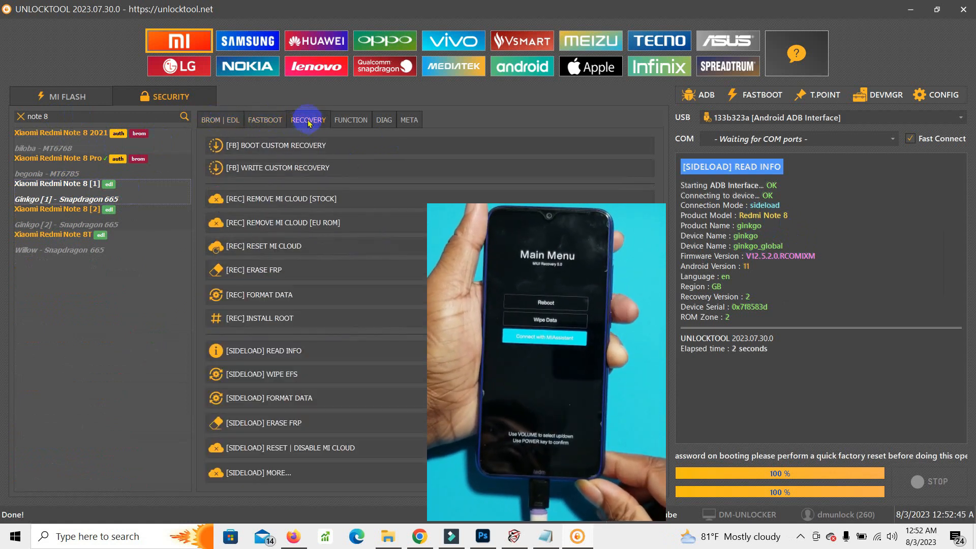
{"action": "left_click", "coordinate": [293, 448]}
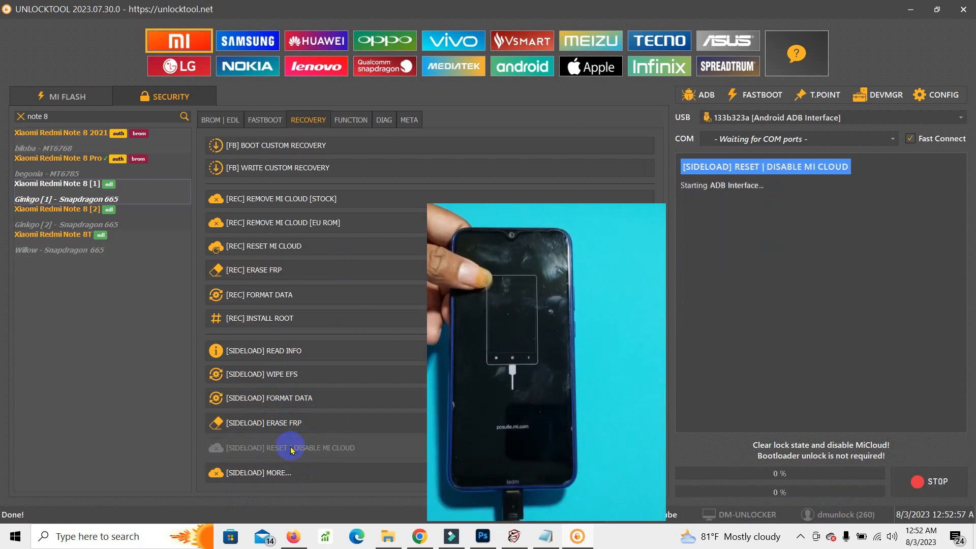
Run the sideload Mi Cloud reset until it reports OK and the Redmi Note 8 reboots.
{"action": "left_click", "coordinate": [291, 448]}
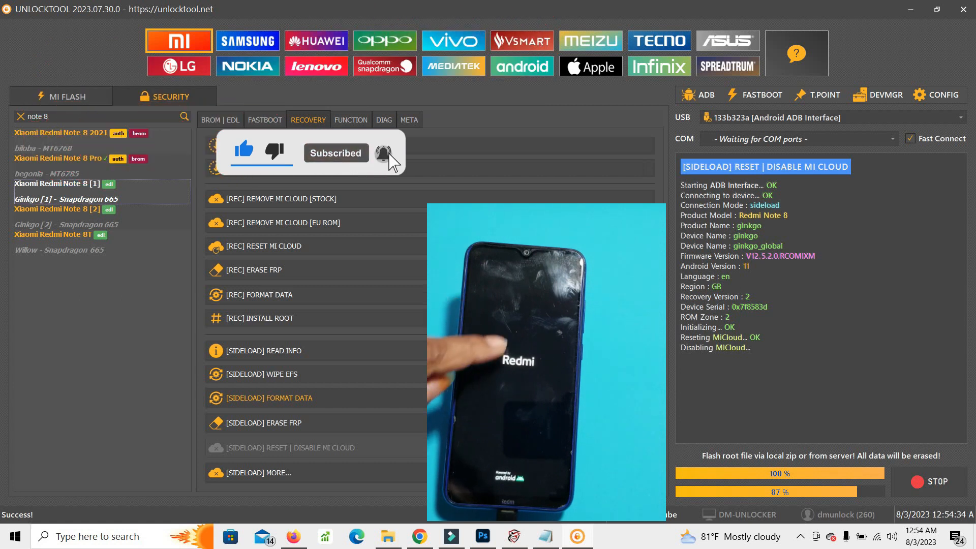
{"action": "left_click", "coordinate": [931, 481]}
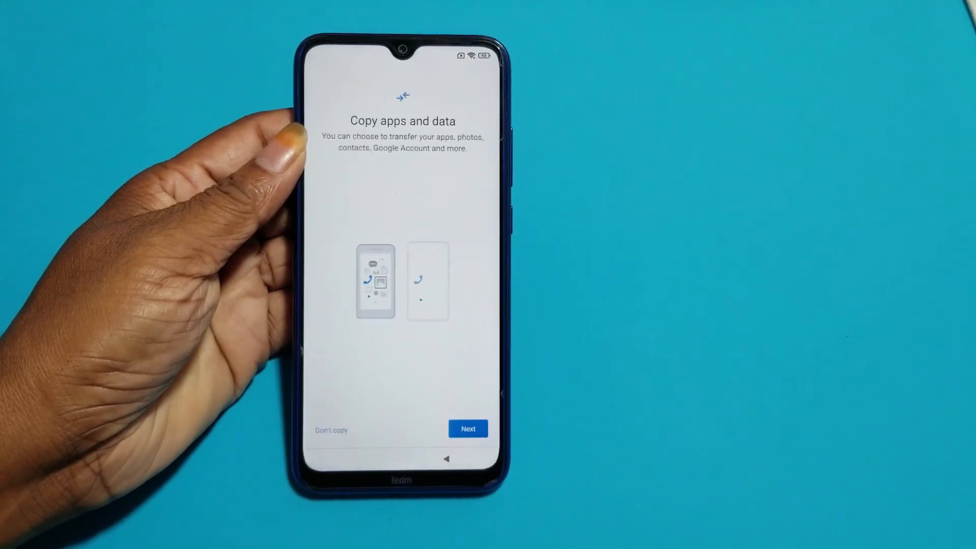
Skip copying apps and data, then accept the Google services terms.
{"action": "left_click", "coordinate": [467, 429]}
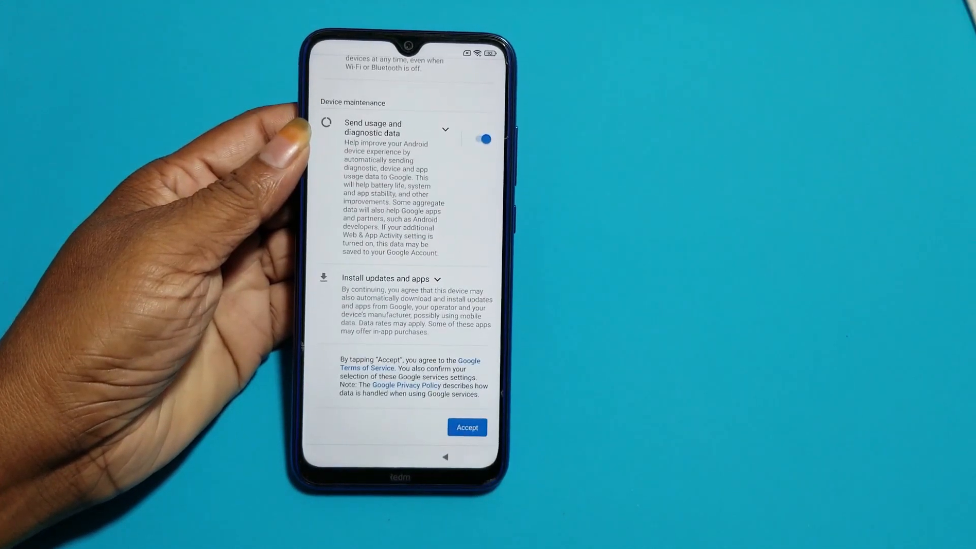
{"action": "left_click", "coordinate": [466, 427]}
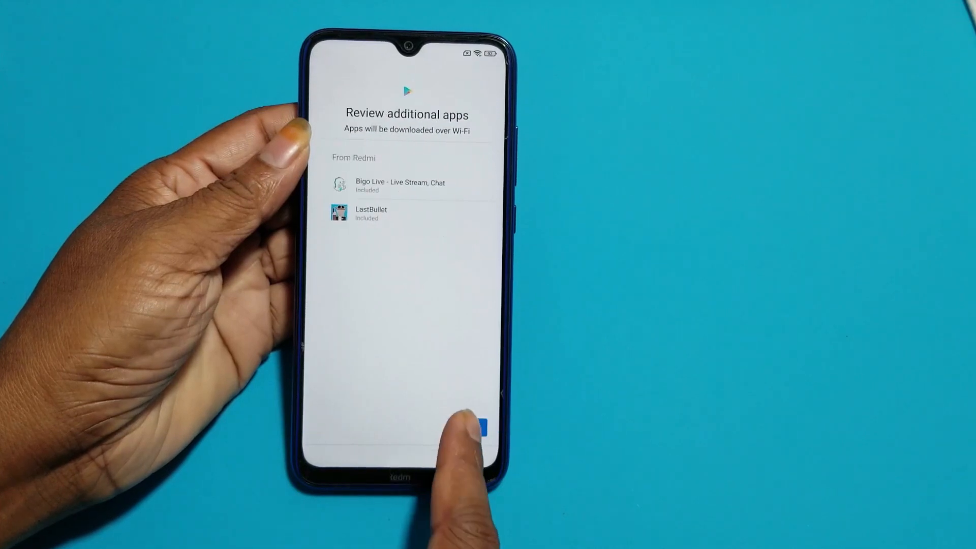